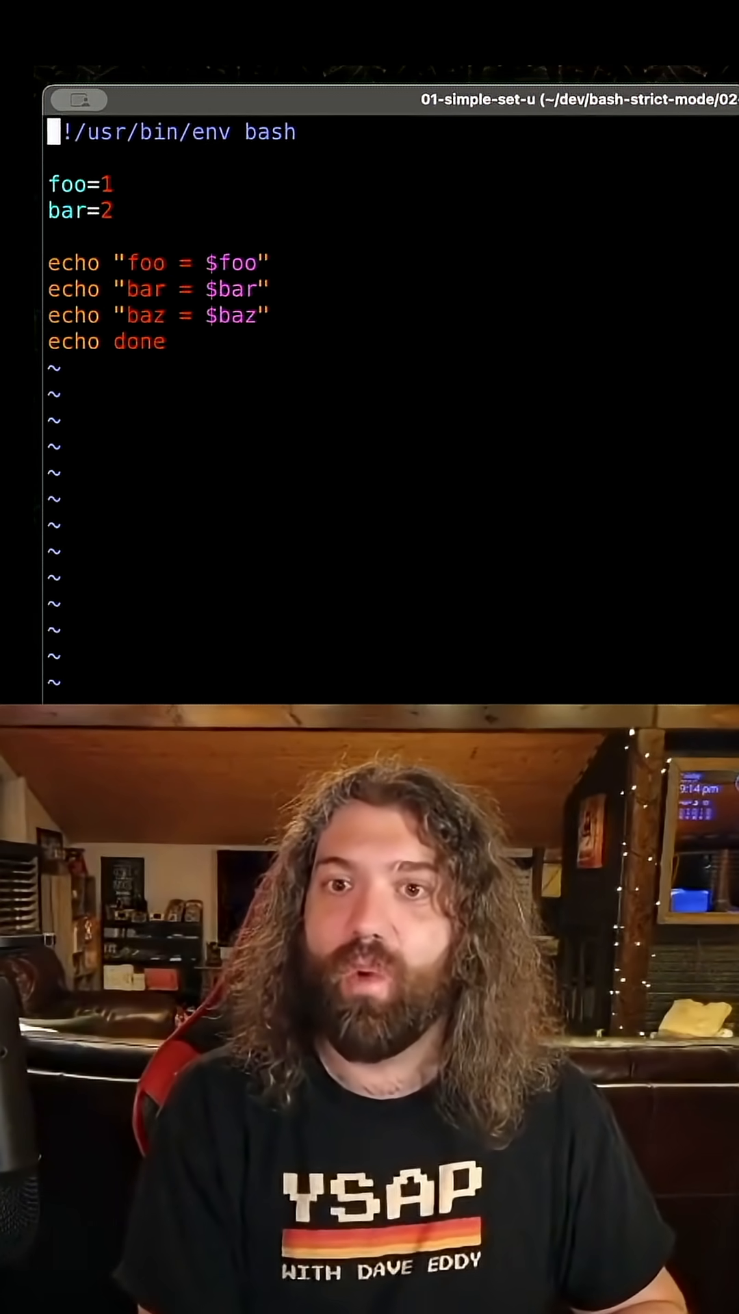
- Add the line set -u to 01-simple-set-u in vim, then save and quit
type("set -u")
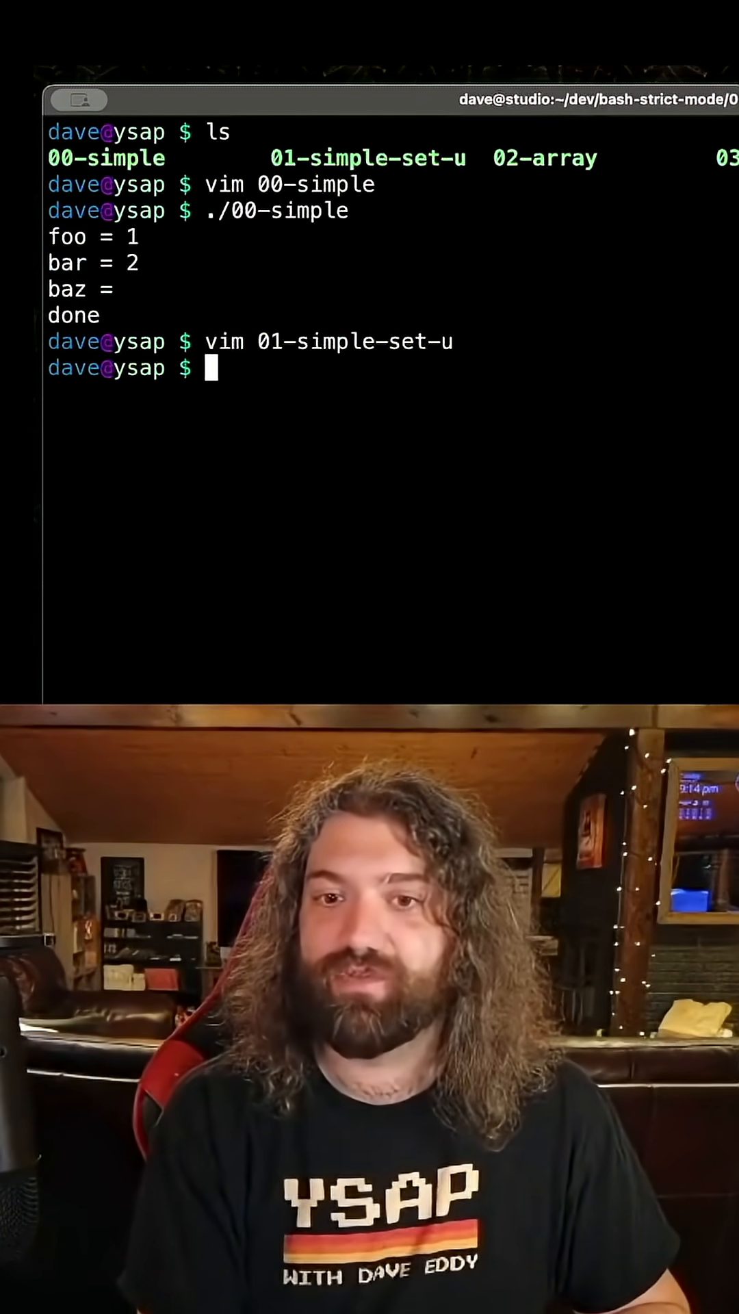
- Run ./01-simple-set-u to hit the baz unbound variable error at line 10
type("./01-simple-set-u")
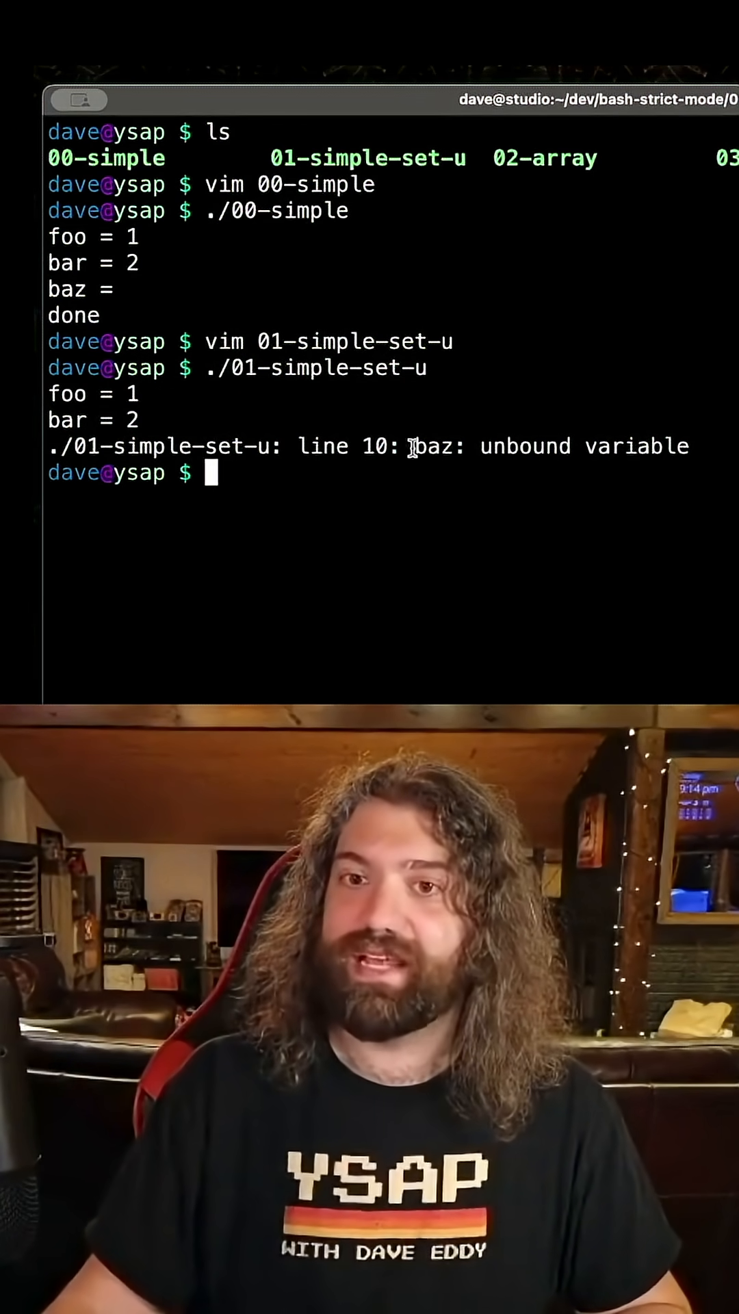
double_click(525, 446)
type("ls")
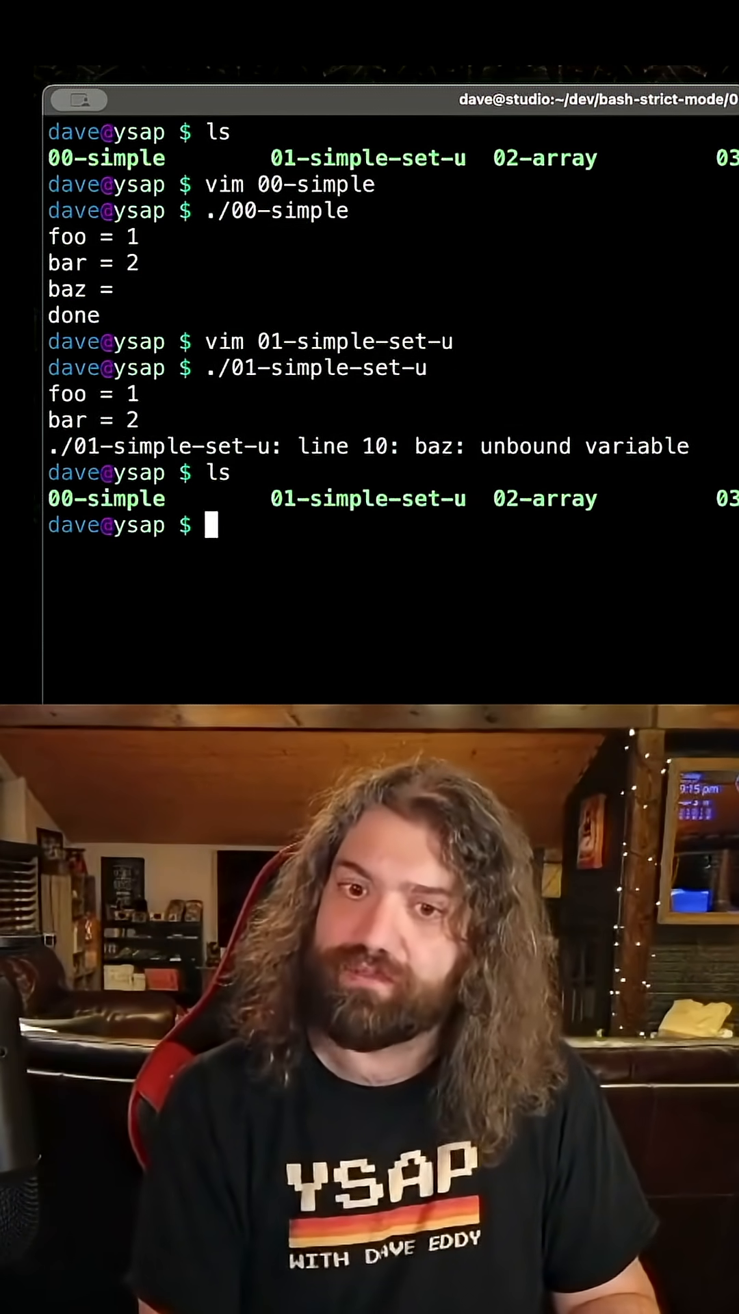
- View 02-array in vim, run it, then show exit status 0 and bash version 5.3.3
type("vim 02-array")
type("./02-array")
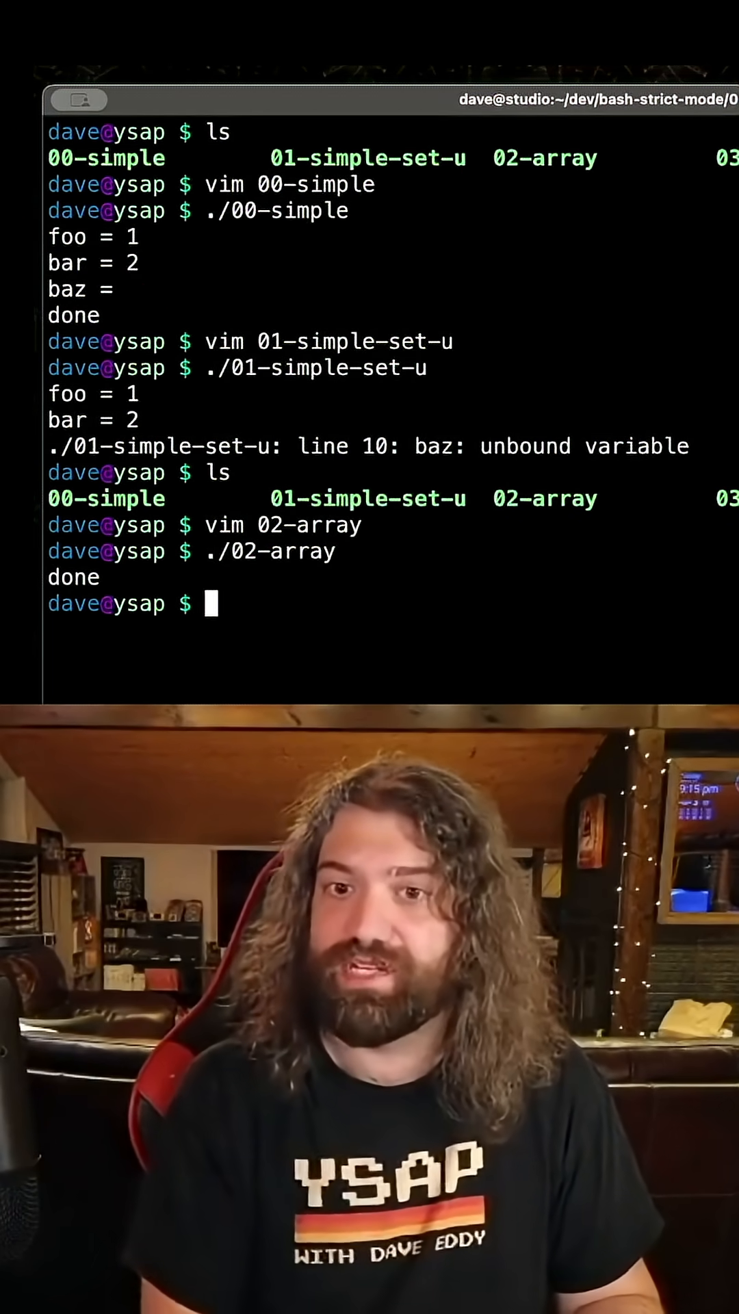
type("echo $?")
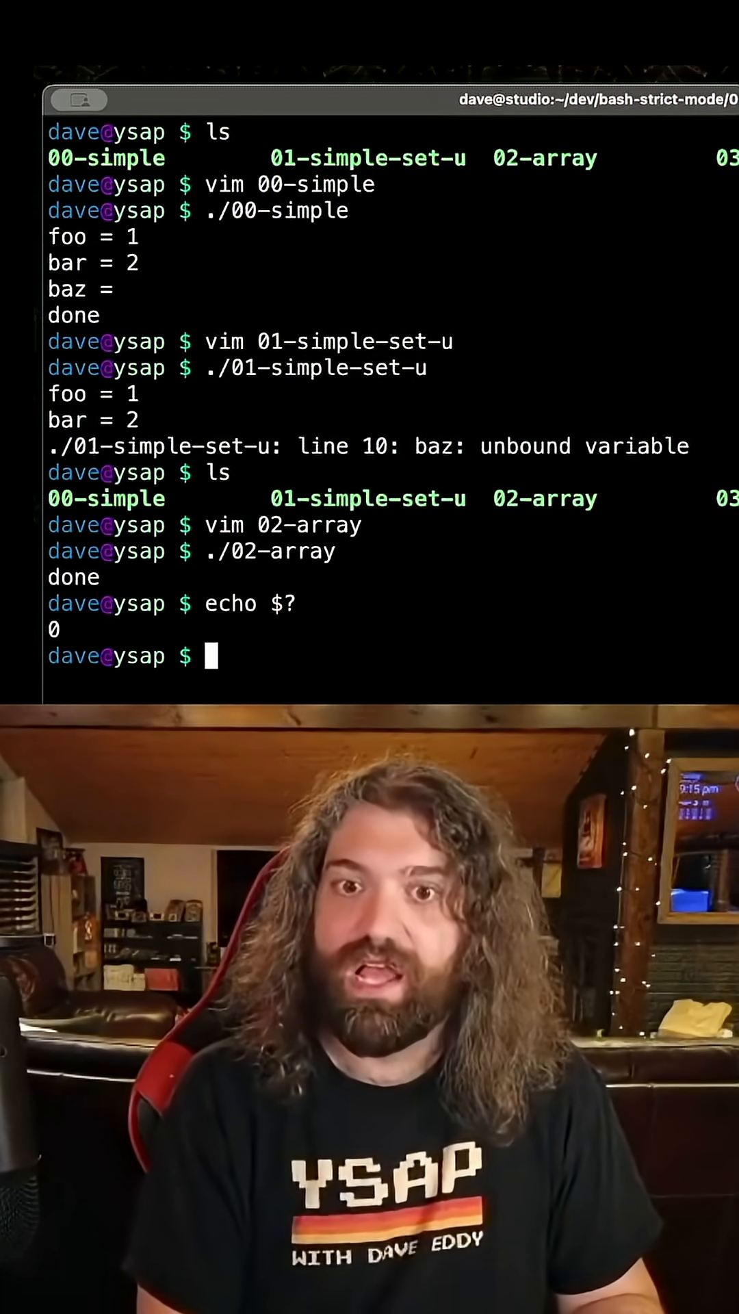
type("echo $BASH_V")
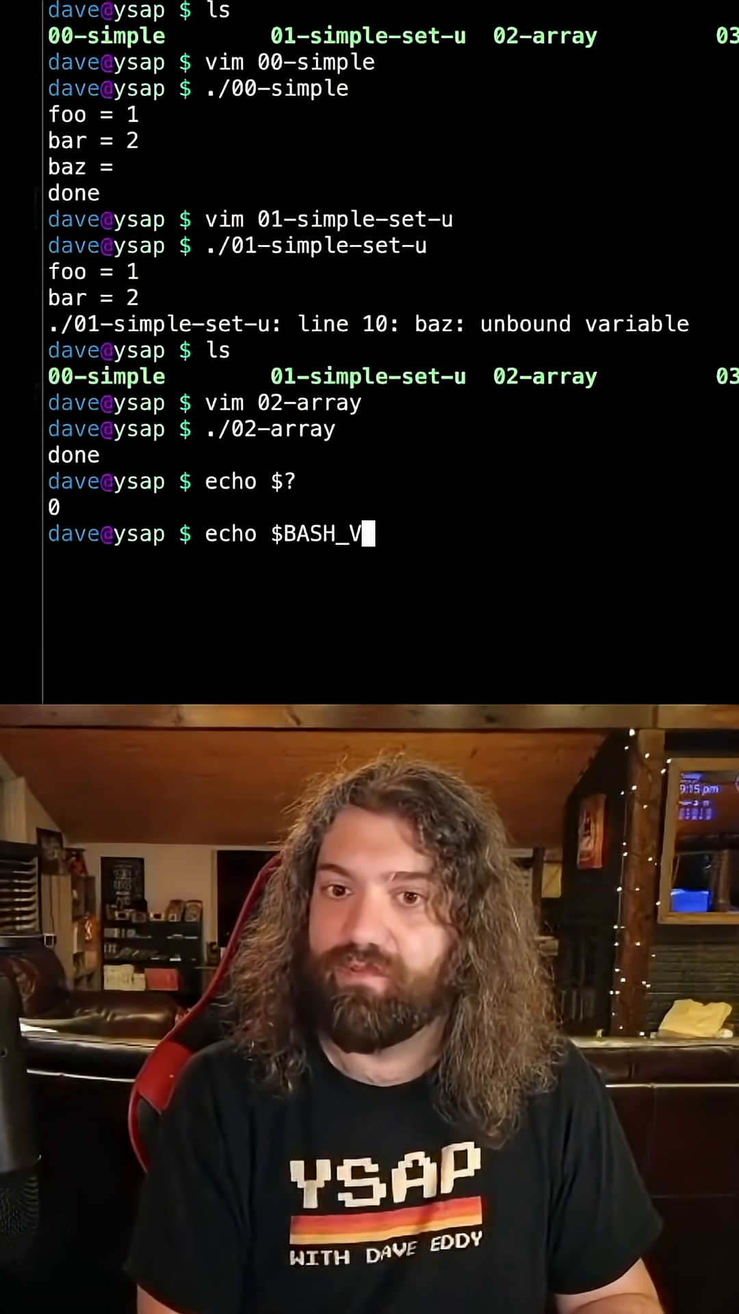
key("Enter")
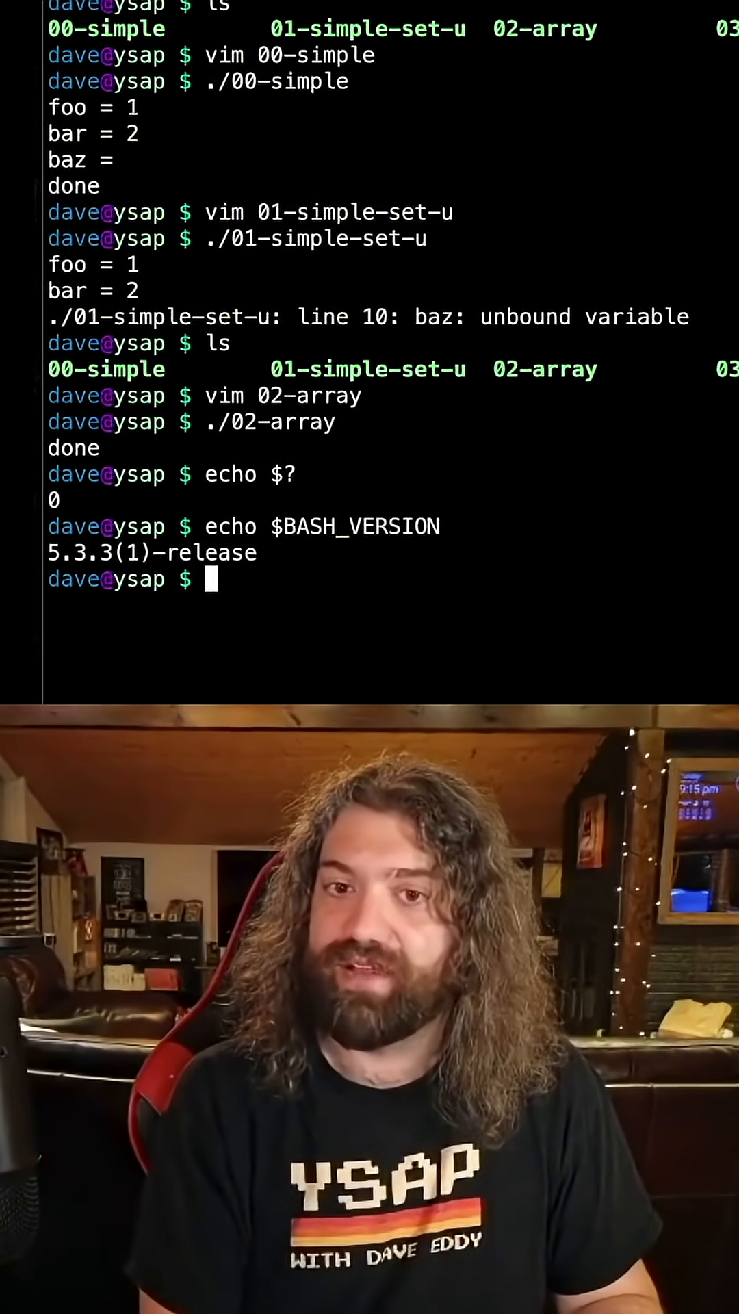
- Start a /bin/bash command line before rerunning 00-simple on a cleared screen
type("/bin/bash -")
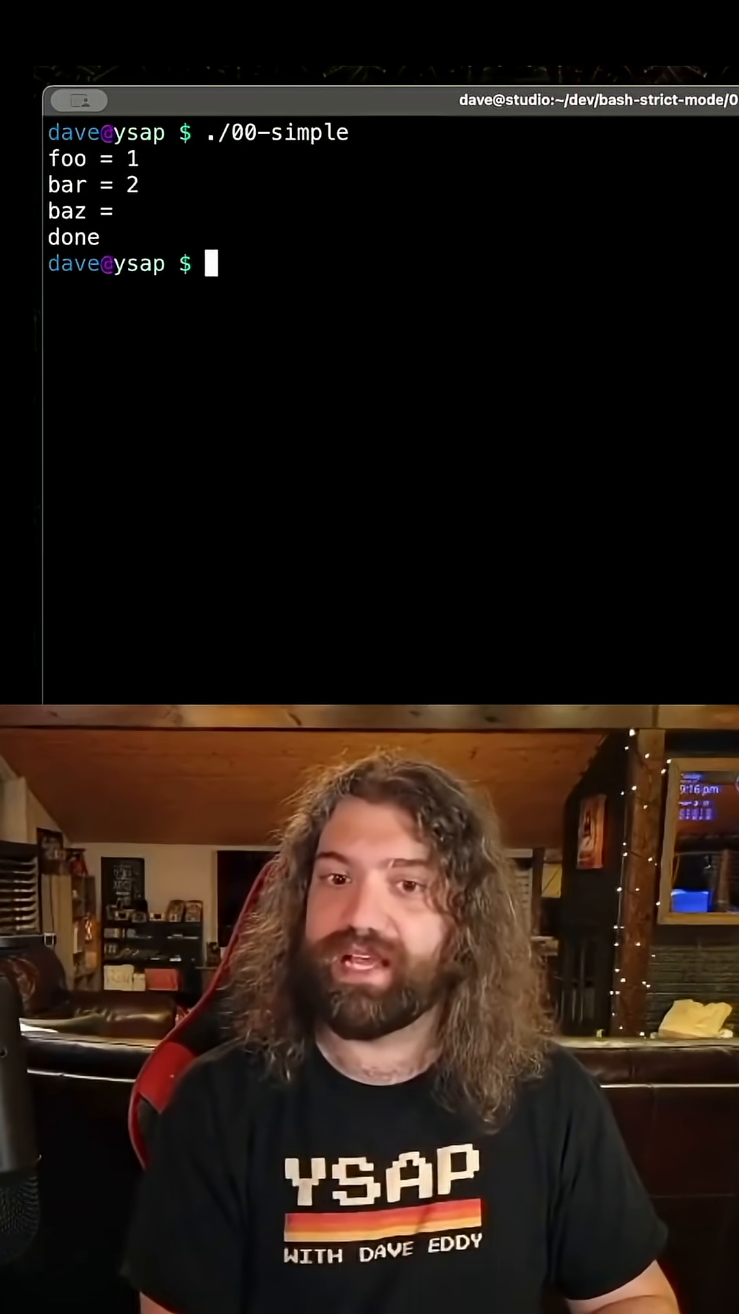
- Run bash -u ./00-simple to get the baz error, then type shellcheck 00-simple
type("bash -u")
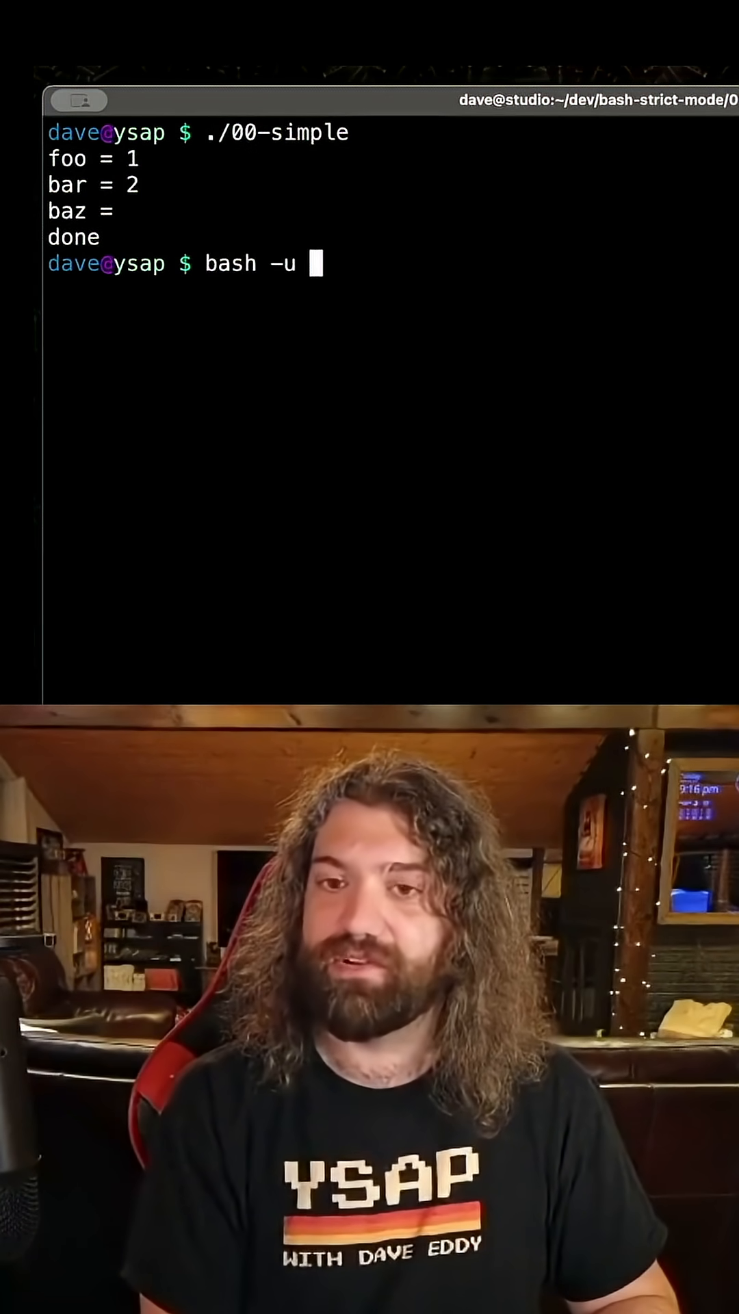
type("./00-simple")
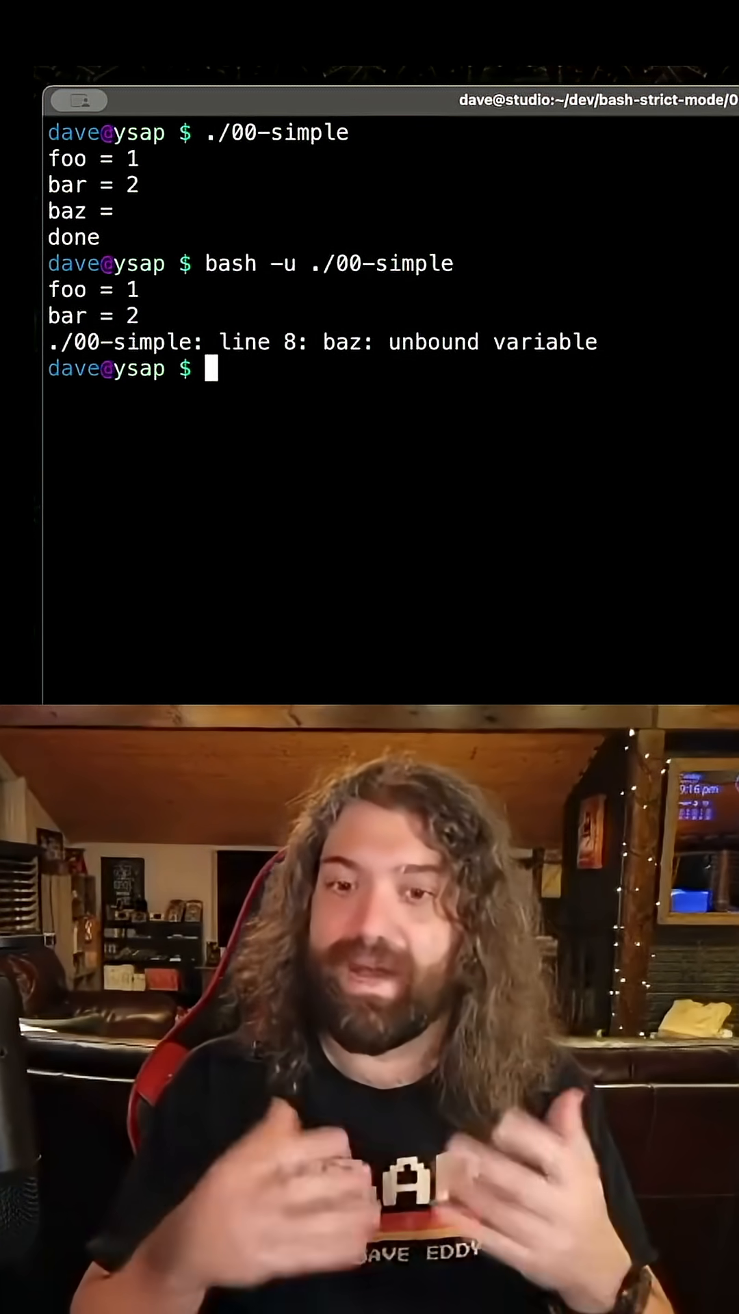
type("shellcheck")
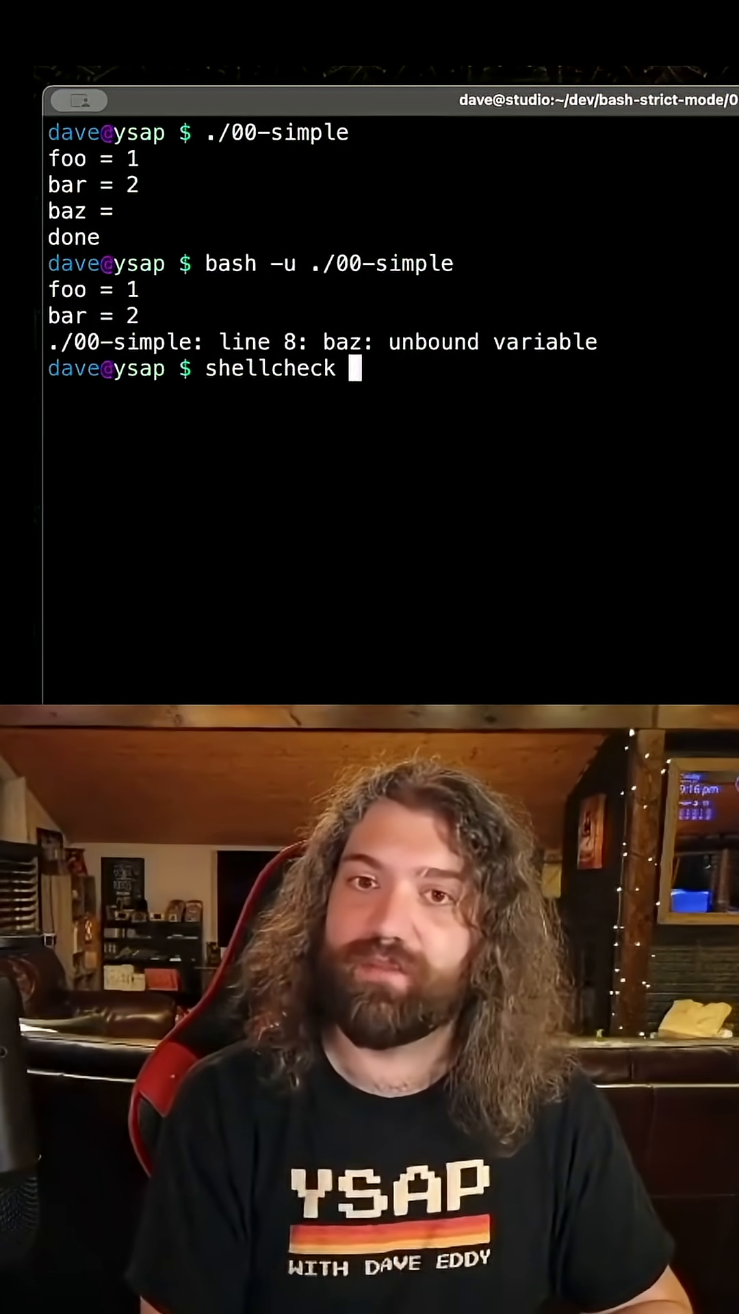
type("00-simple")
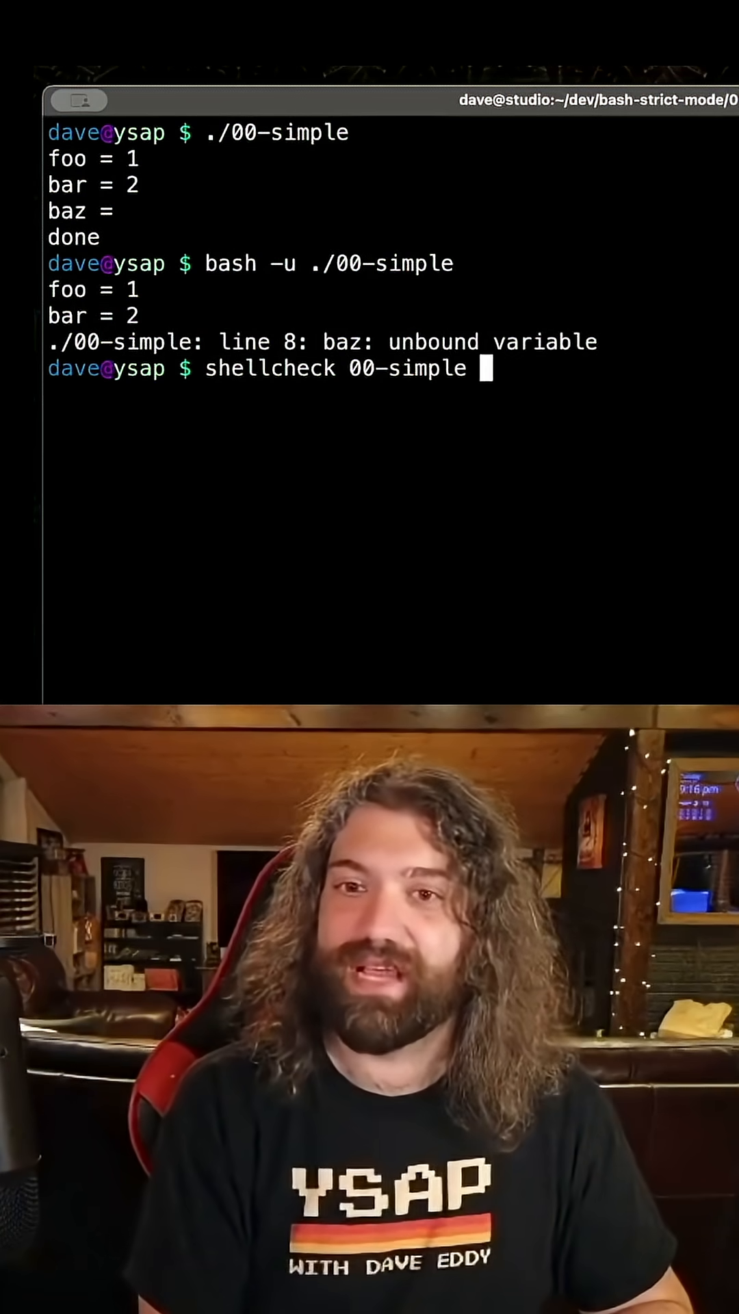